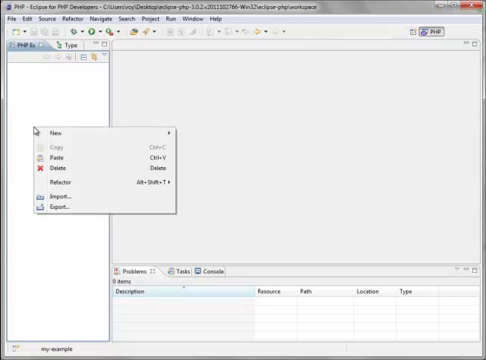
{"action": "mouse_move", "coordinate": [50, 132]}
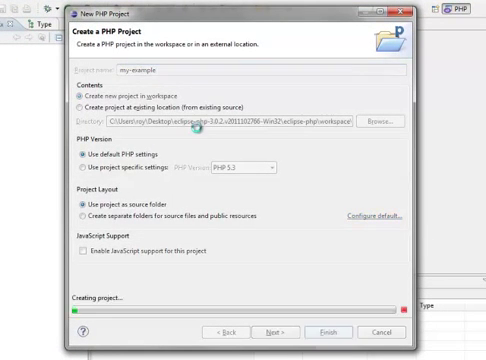
- Select the newly created my-example PHP project in PHP Explorer
{"action": "left_click", "coordinate": [332, 330]}
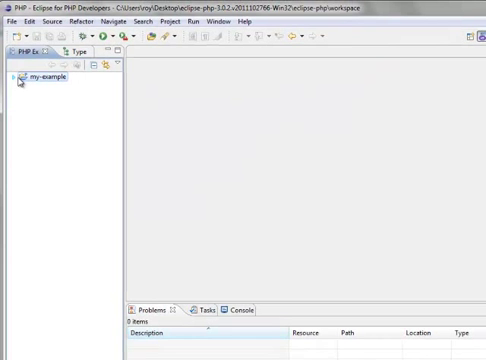
- Add index.php to my-example echoing "#phpcloud is awesome!!!" and save it with Ctrl+S
{"action": "right_click", "coordinate": [40, 76]}
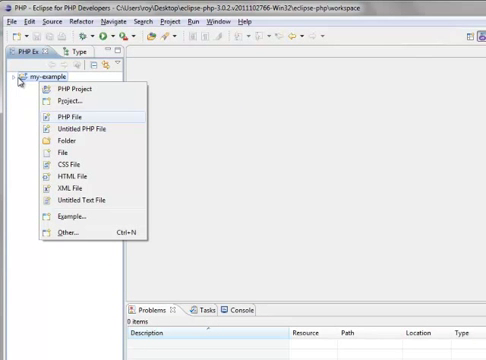
{"action": "left_click", "coordinate": [62, 114]}
{"action": "type", "text": "echo"}
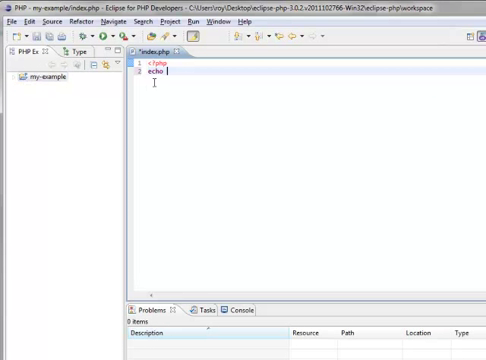
{"action": "type", "text": "\""}
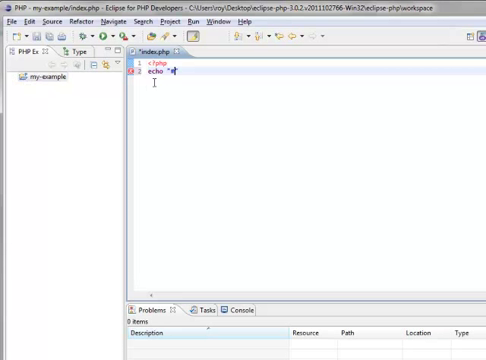
{"action": "type", "text": "#phpcloud is"}
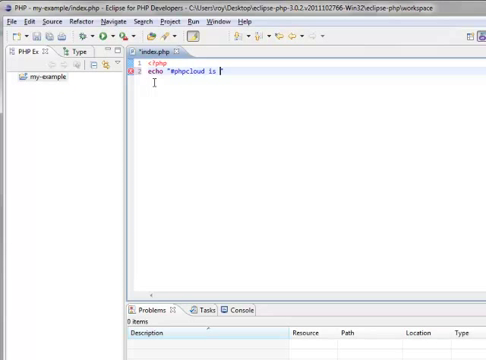
{"action": "type", "text": "awesome!!!"}
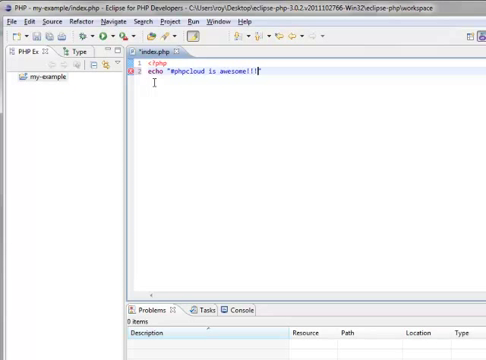
{"action": "type", "text": ";"}
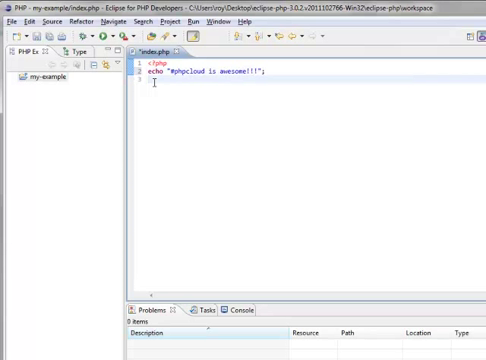
{"action": "key", "text": "ctrl+s"}
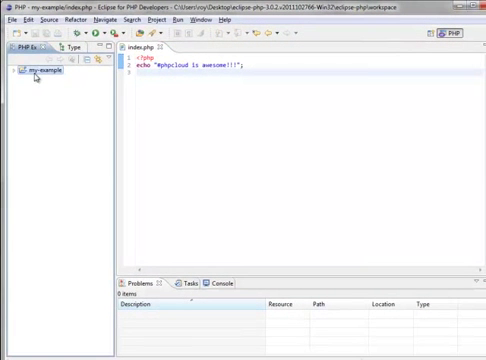
- Add Application Deployment Support to my-example from its context menu
{"action": "right_click", "coordinate": [38, 68]}
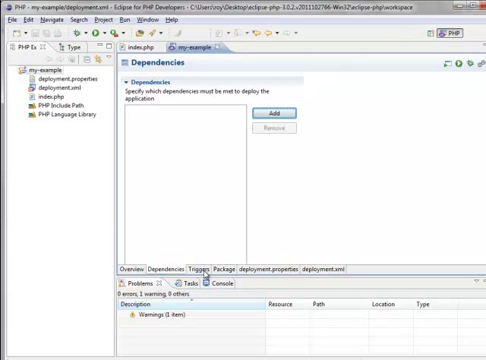
- Review the Triggers scripts, then show the Overview listing my-example at version 1.0.0
{"action": "left_click", "coordinate": [176, 268]}
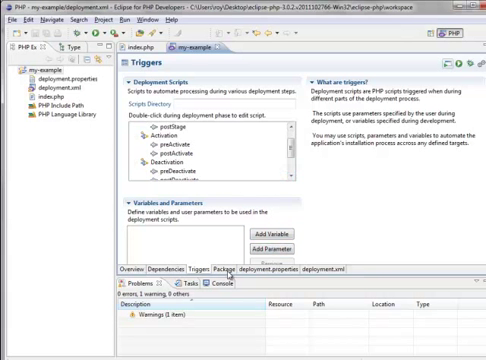
{"action": "left_click", "coordinate": [230, 268]}
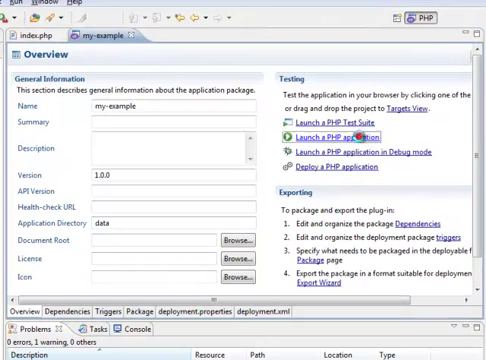
- Launch my-example as a PHP Application on the phpcloud target and finish the deployment
{"action": "left_click", "coordinate": [352, 132]}
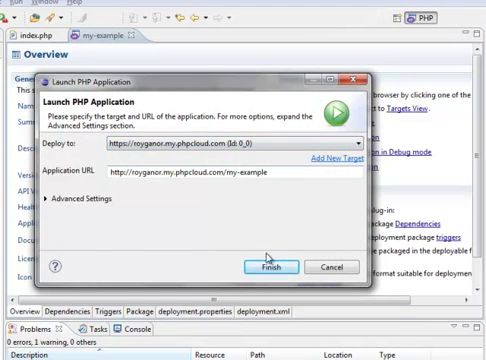
{"action": "left_click", "coordinate": [258, 266]}
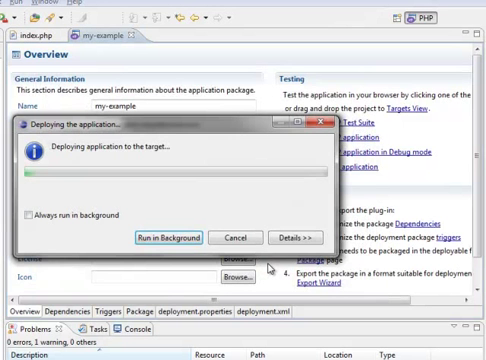